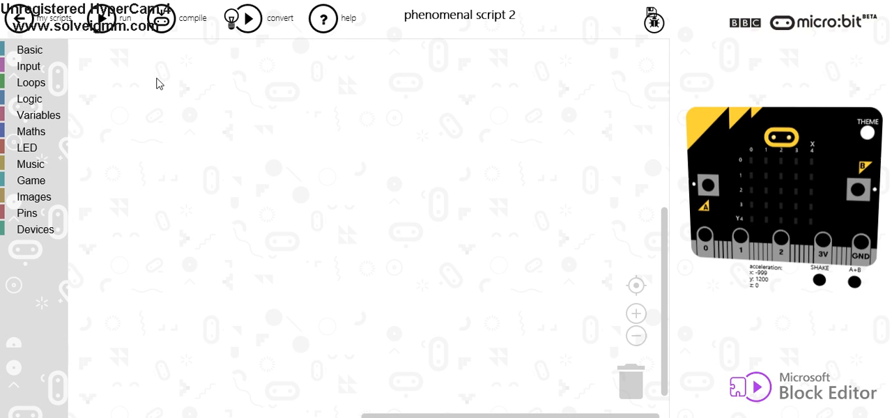
mouse_move(69, 110)
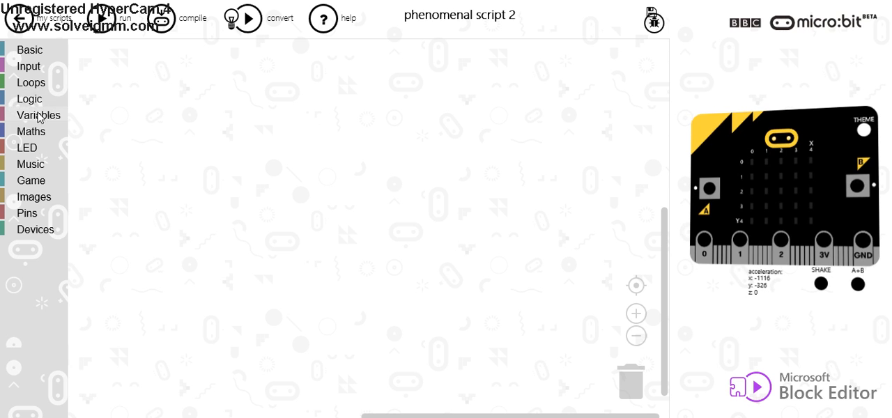
Step: Place a set-variable block, rename its variable to xposition, and give it the value 0
left_click(39, 115)
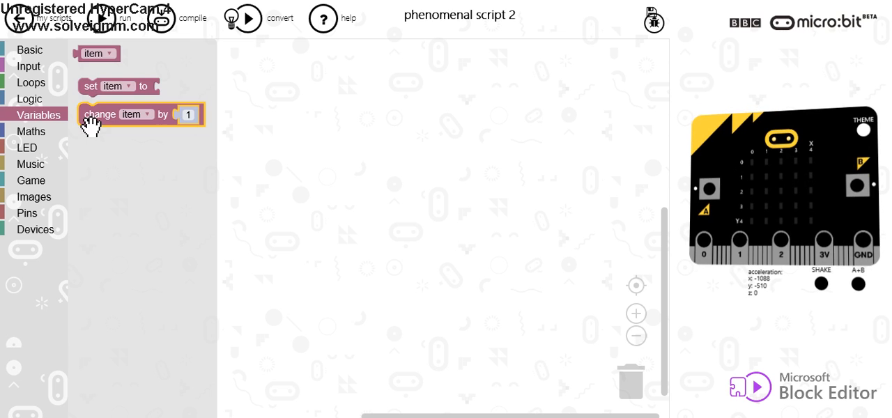
left_click_drag(118, 86, 282, 93)
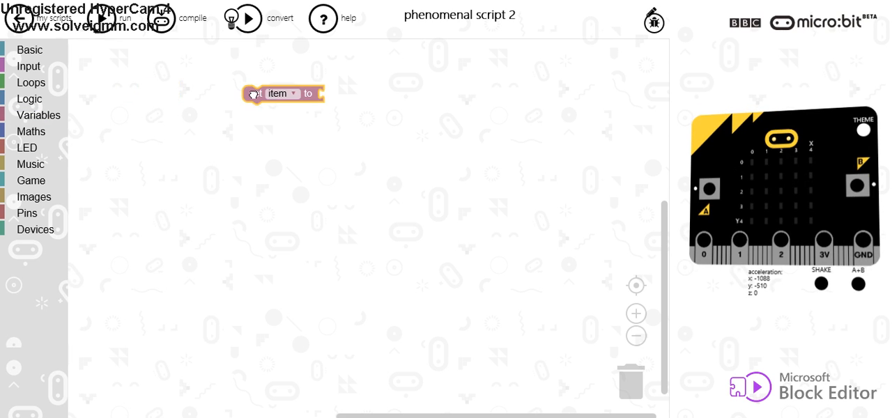
left_click(291, 94)
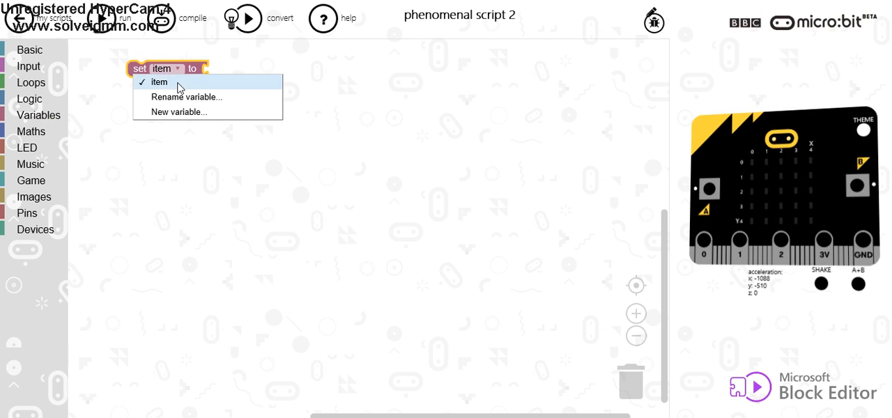
left_click(186, 96)
type("xposition")
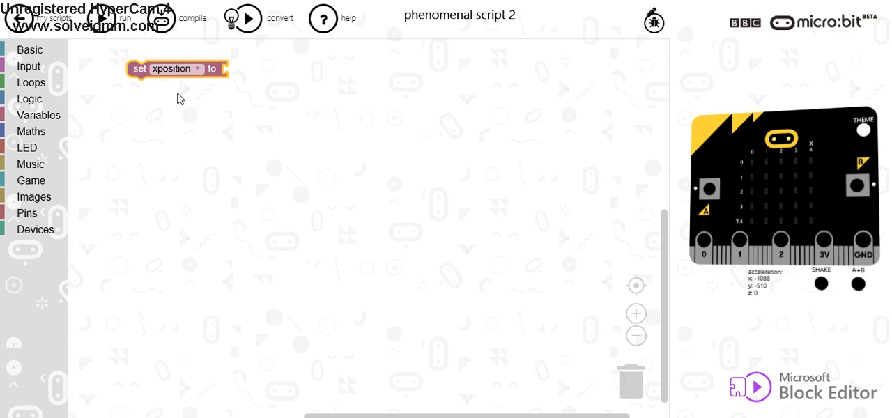
left_click(30, 49)
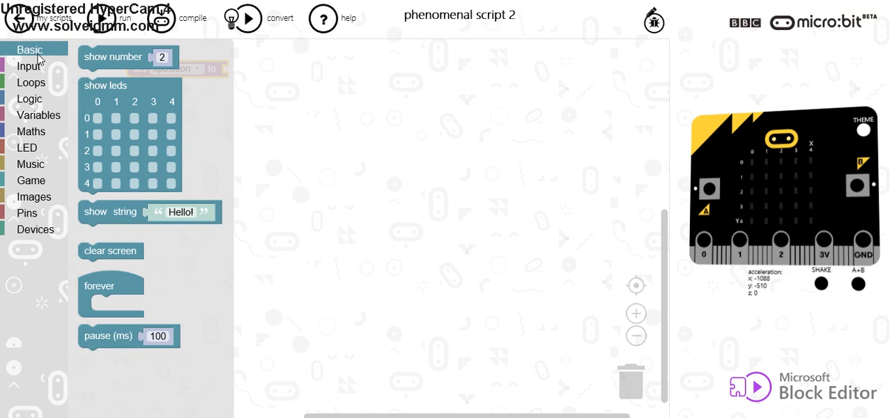
left_click(31, 131)
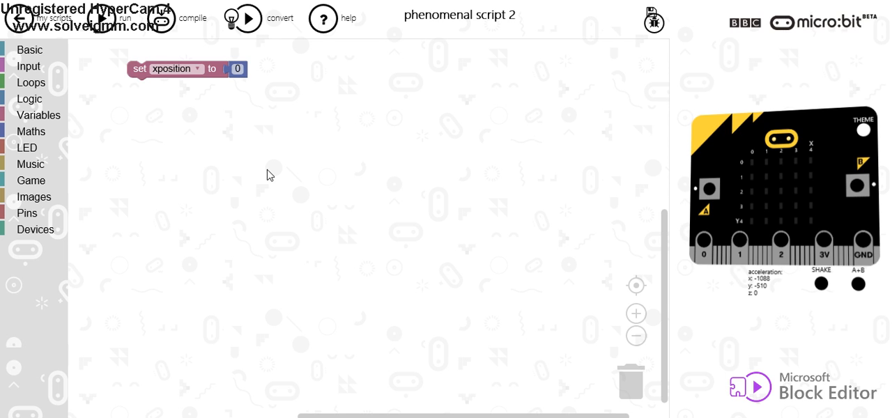
mouse_move(23, 65)
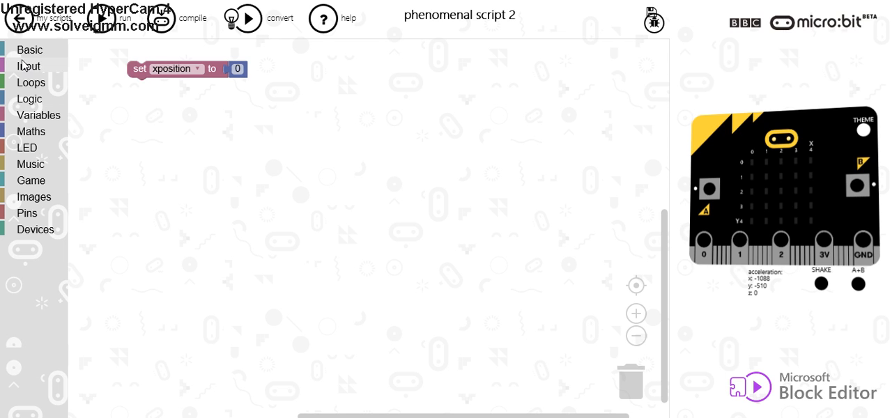
mouse_move(36, 150)
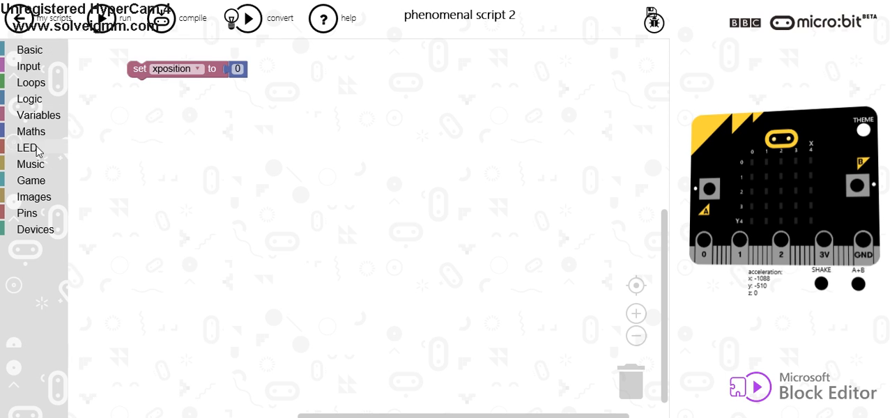
Step: Add a plot LED block under the set block with x = xposition and y = 0
left_click(28, 147)
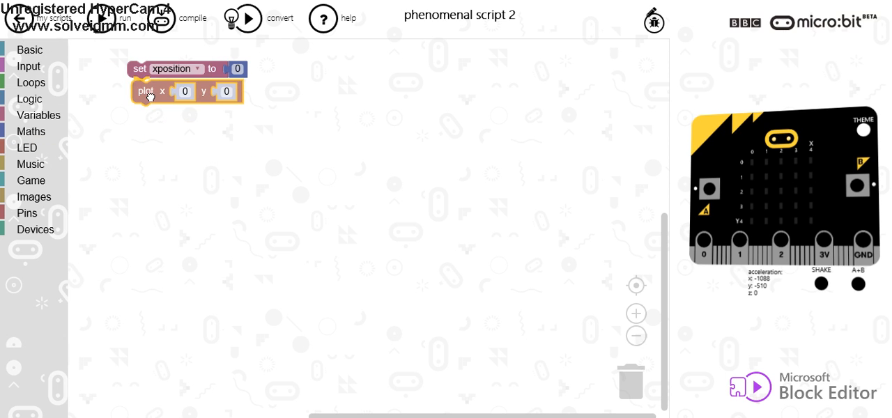
left_click(184, 91)
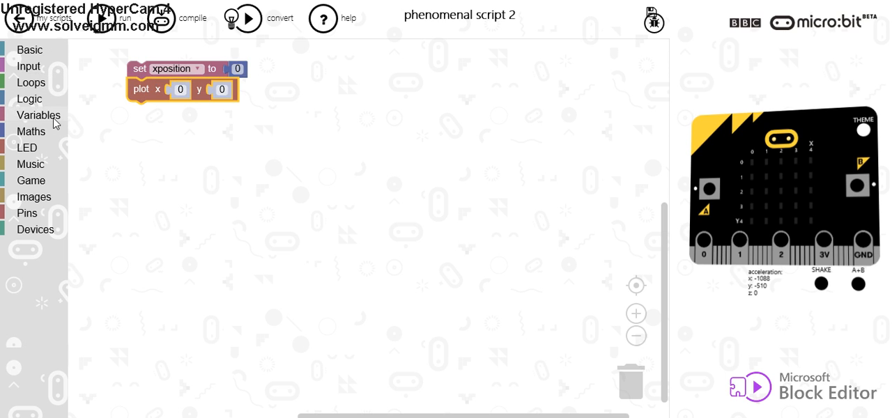
left_click(38, 114)
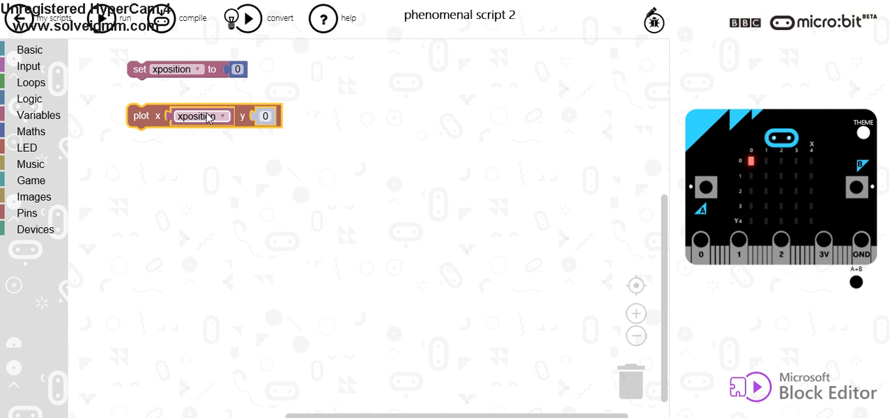
mouse_move(36, 84)
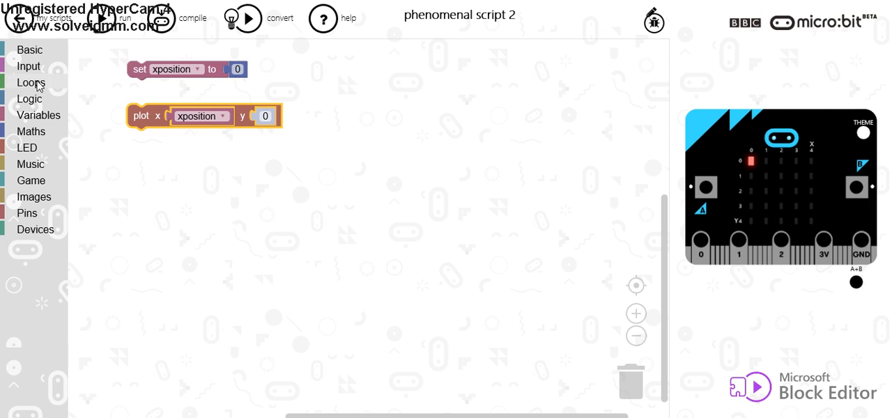
Step: Wrap the plot block in a for loop counting xposition from 0 to 5
left_click(31, 83)
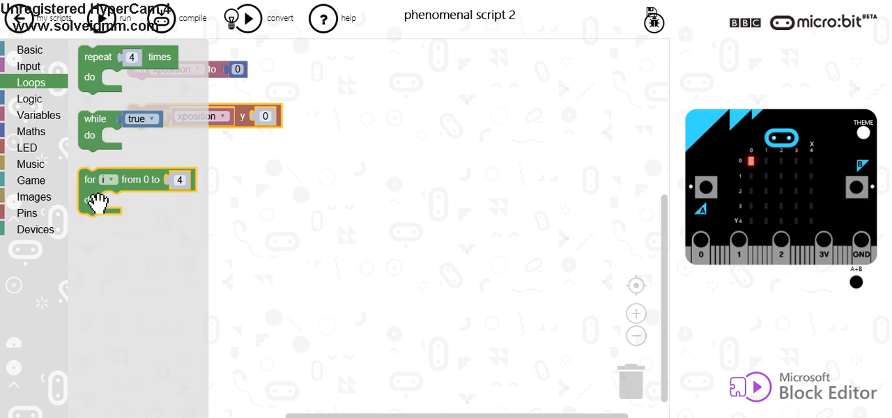
mouse_move(146, 191)
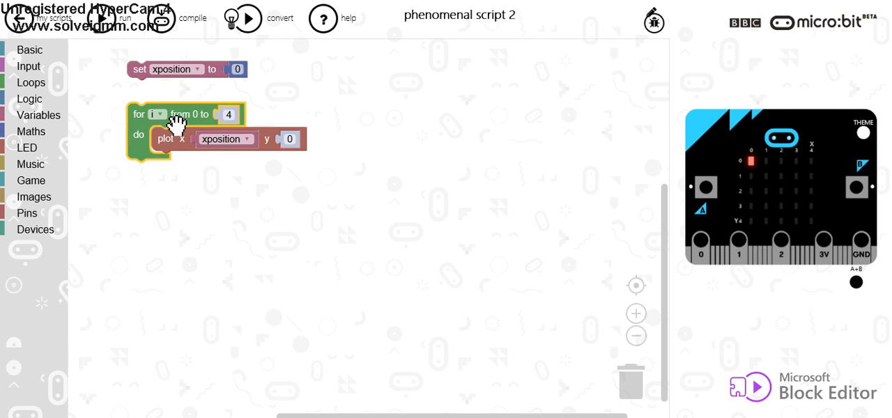
left_click(155, 114)
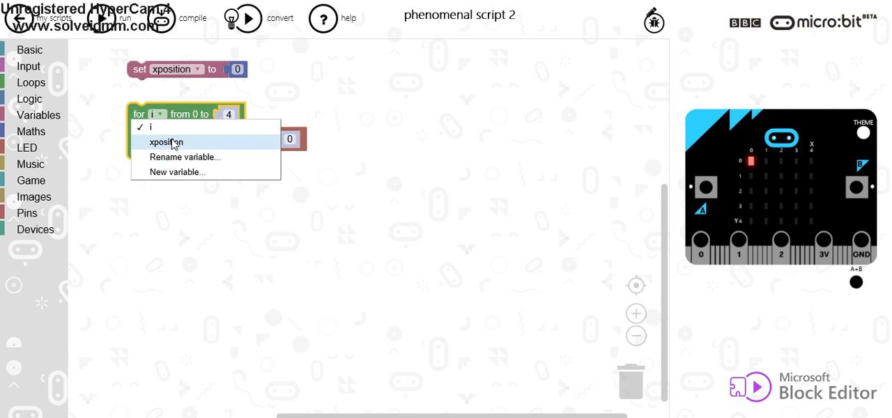
left_click(167, 142)
type("5")
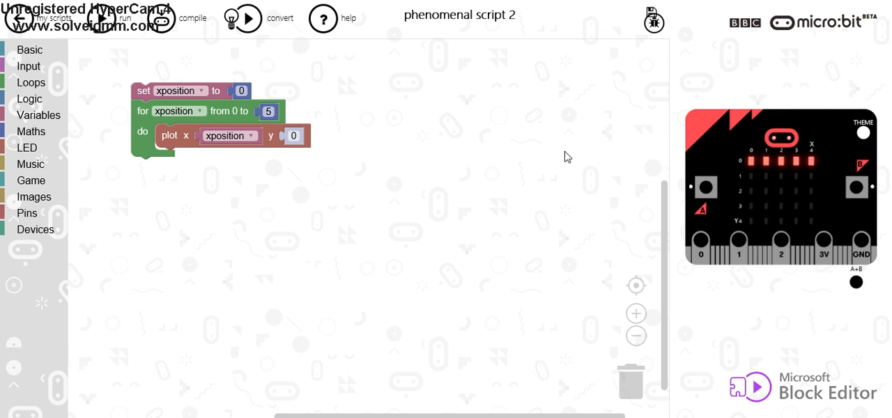
mouse_move(459, 154)
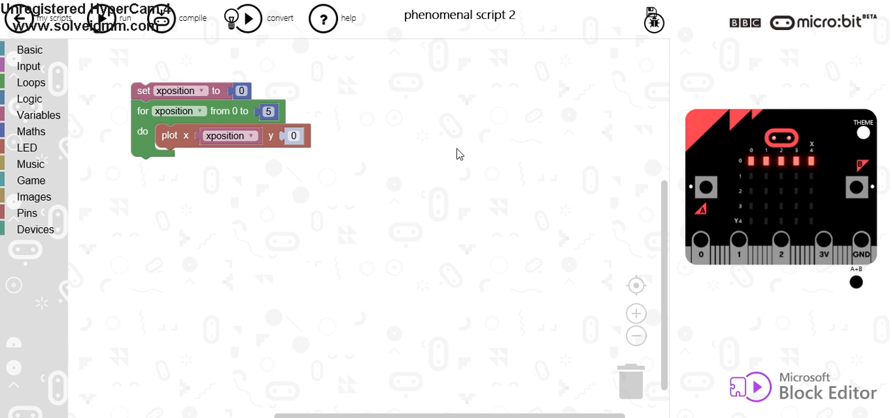
mouse_move(30, 50)
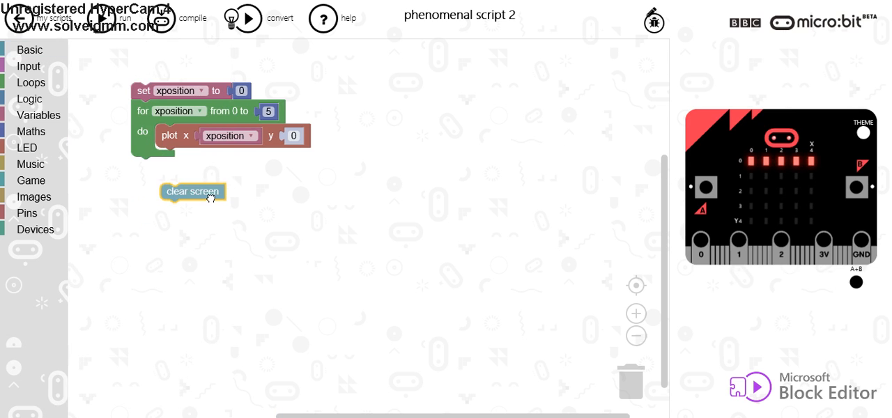
Step: Start the script with clear screen and add a 2000 ms pause after the plot
left_click_drag(193, 191, 166, 68)
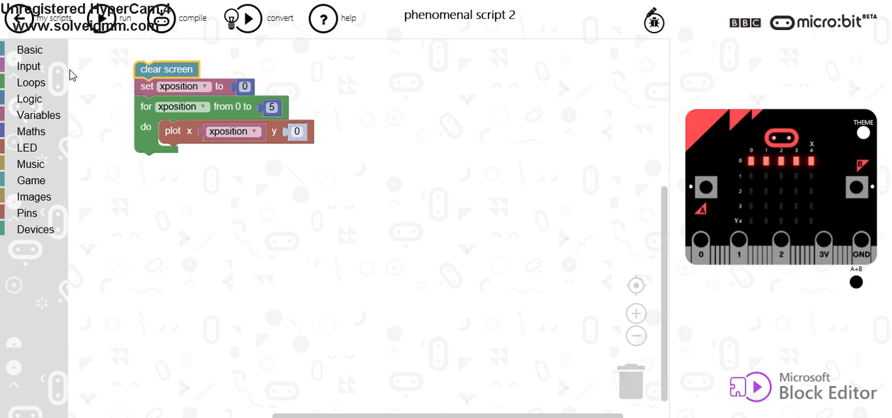
left_click(30, 50)
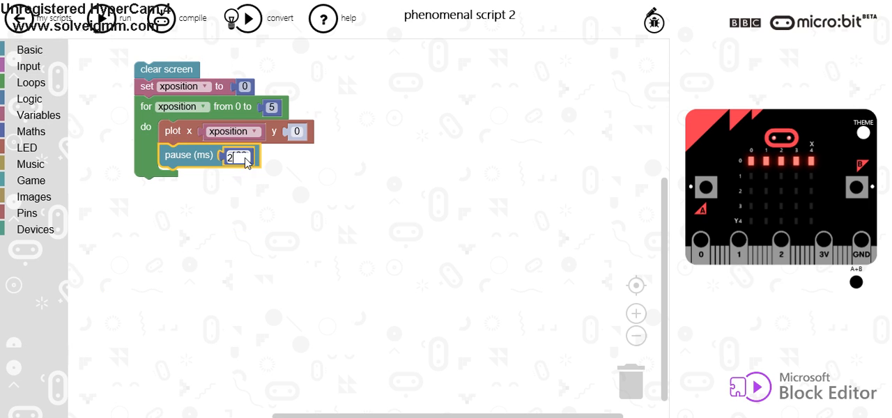
type("000")
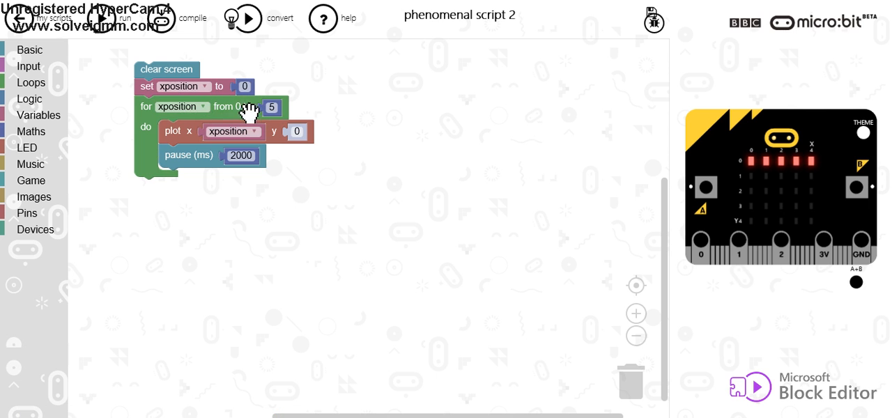
mouse_move(800, 181)
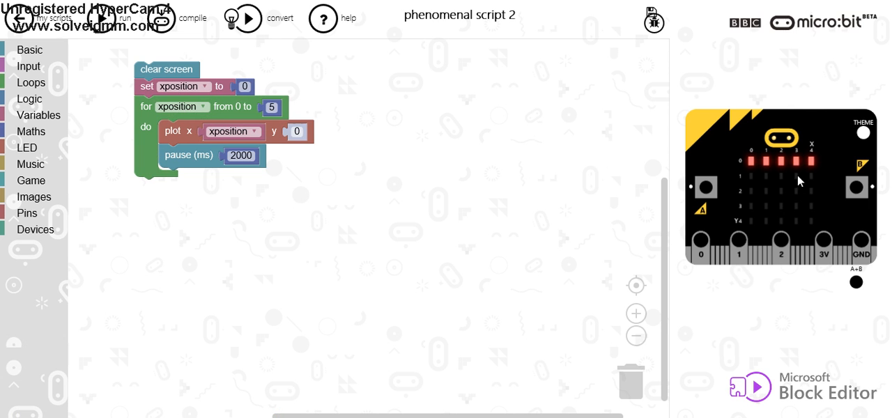
mouse_move(25, 62)
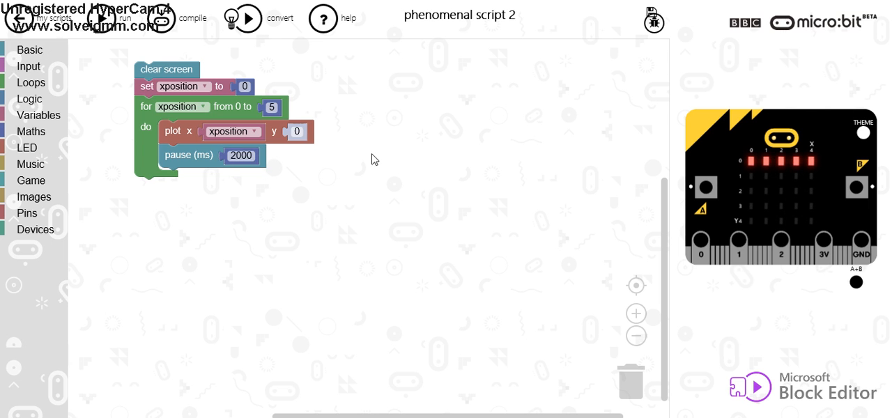
mouse_move(175, 120)
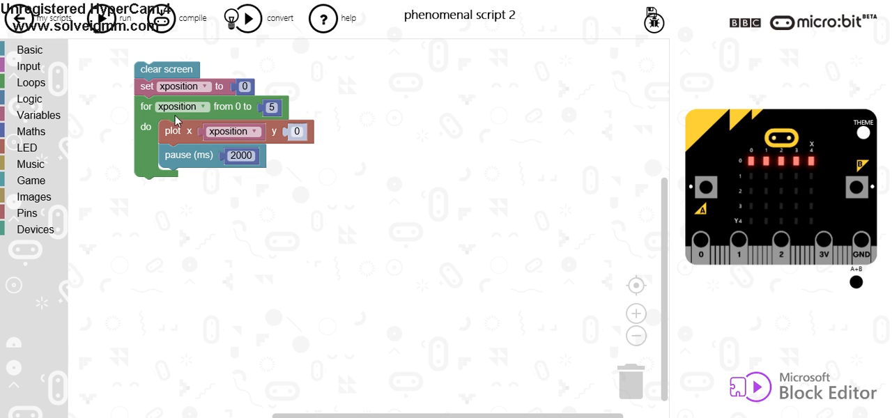
mouse_move(133, 103)
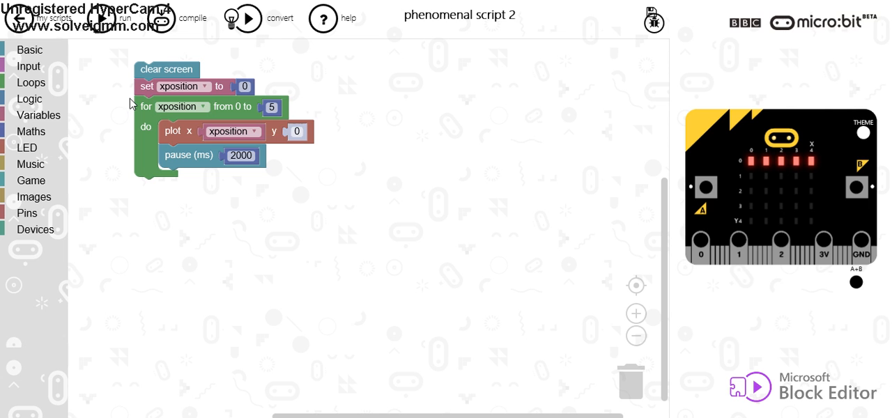
mouse_move(38, 121)
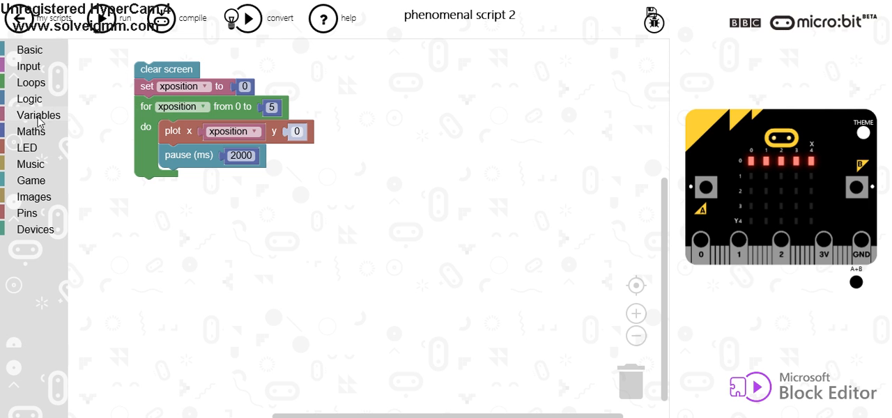
Step: Add an unplot block after the pause with x = xposition and y = 0
left_click(26, 147)
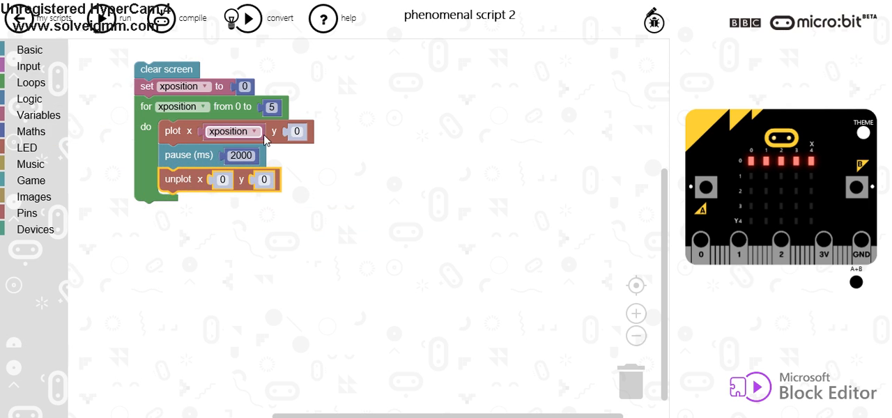
left_click(39, 115)
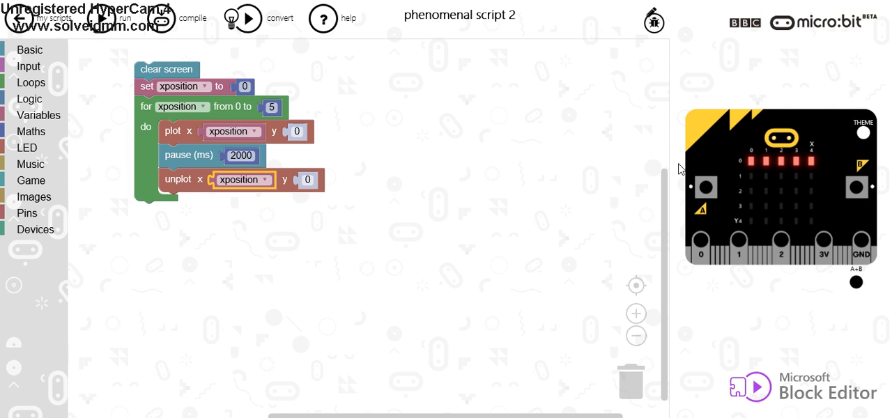
mouse_move(587, 190)
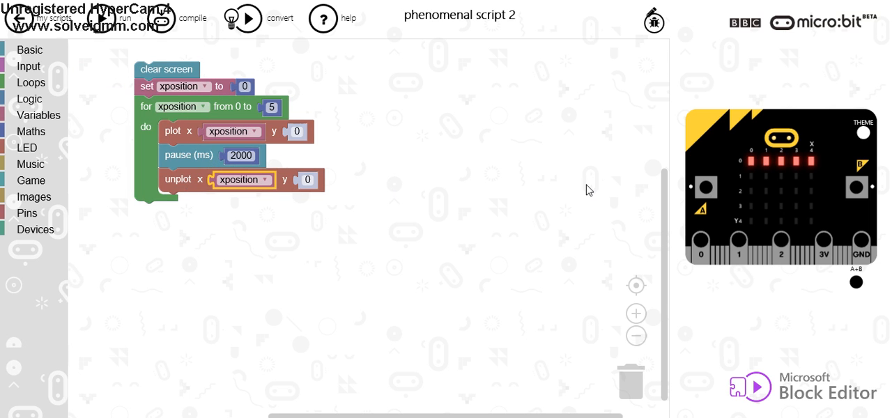
mouse_move(93, 36)
type("500")
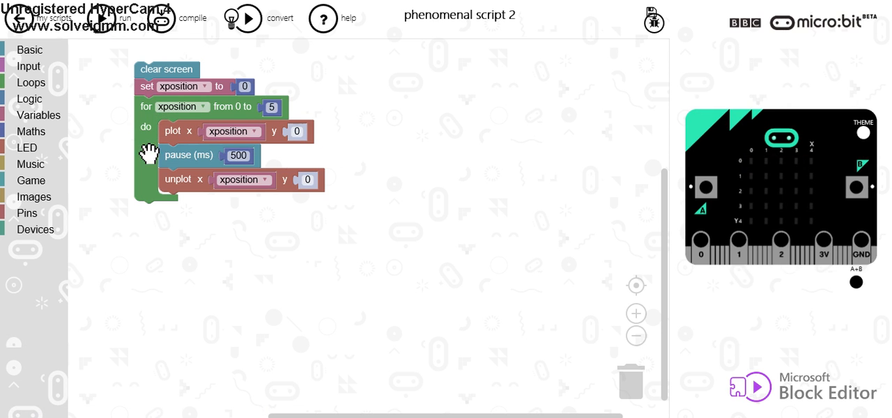
mouse_move(275, 288)
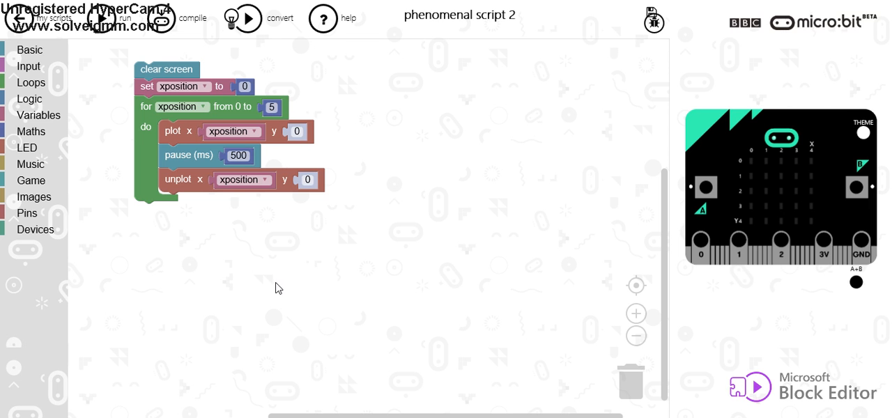
mouse_move(151, 144)
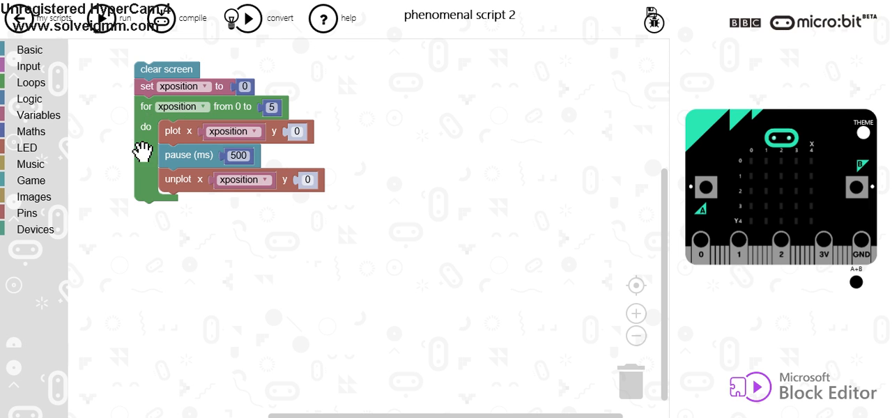
mouse_move(390, 264)
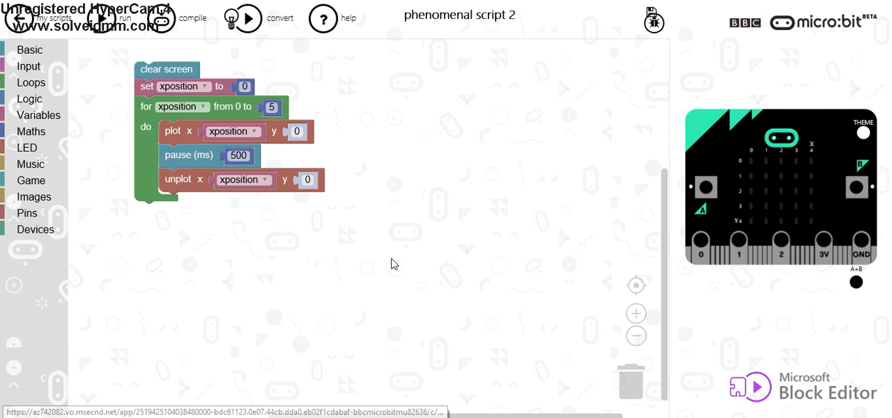
mouse_move(729, 387)
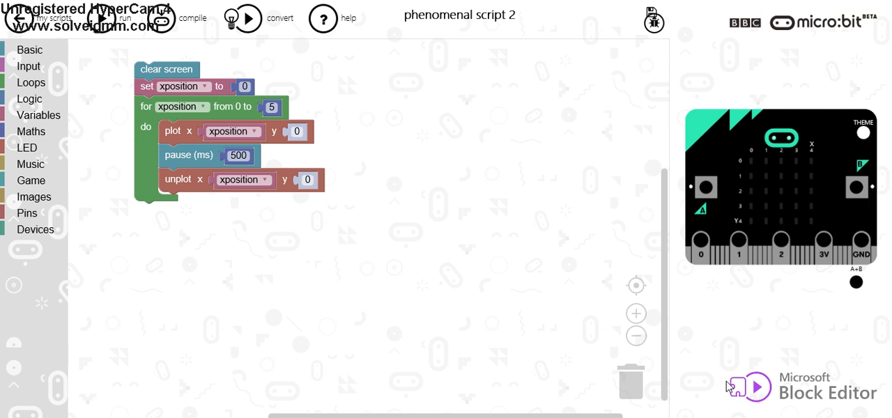